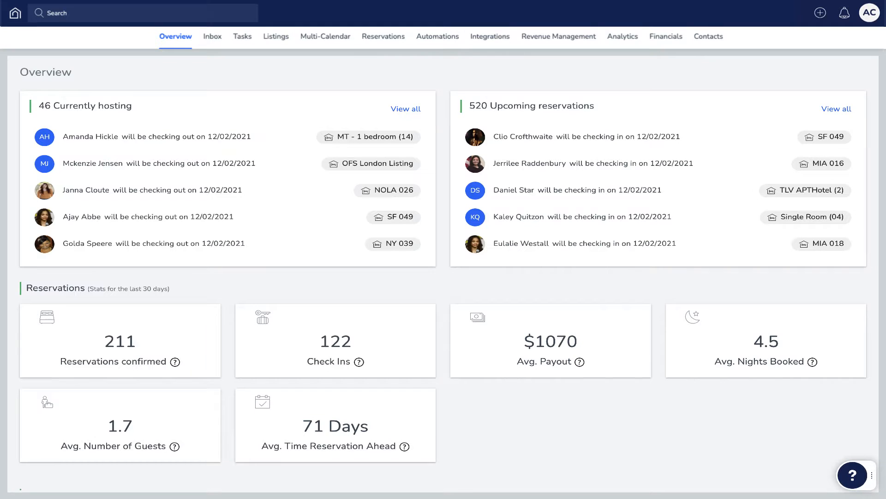
Step: Reach Expedia under Integrations > Distribution and begin its property setup via Connect and Get started
left_click(491, 36)
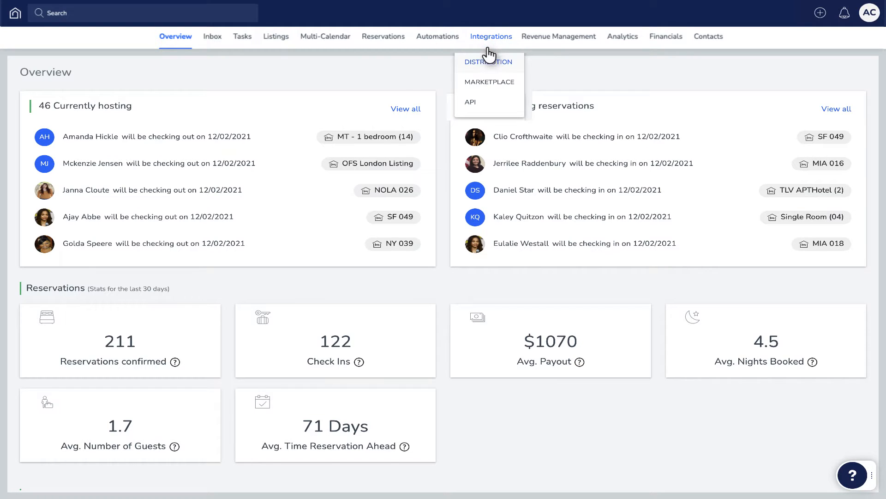
left_click(487, 61)
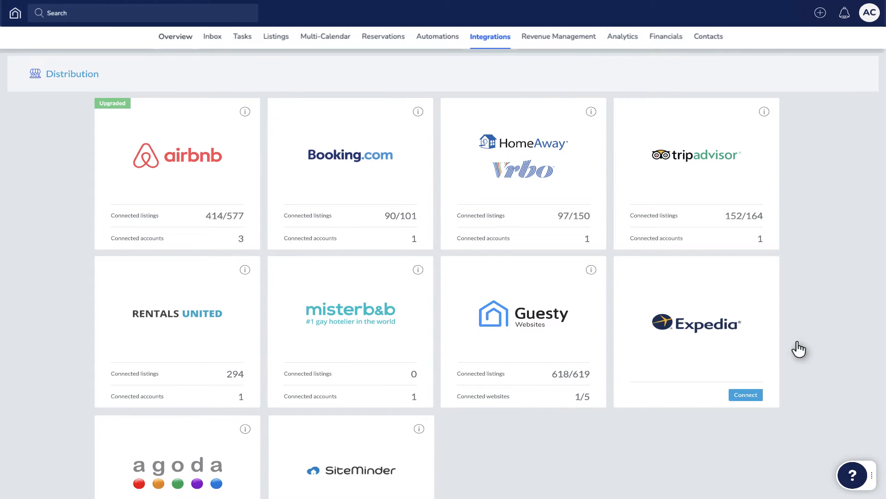
left_click(746, 395)
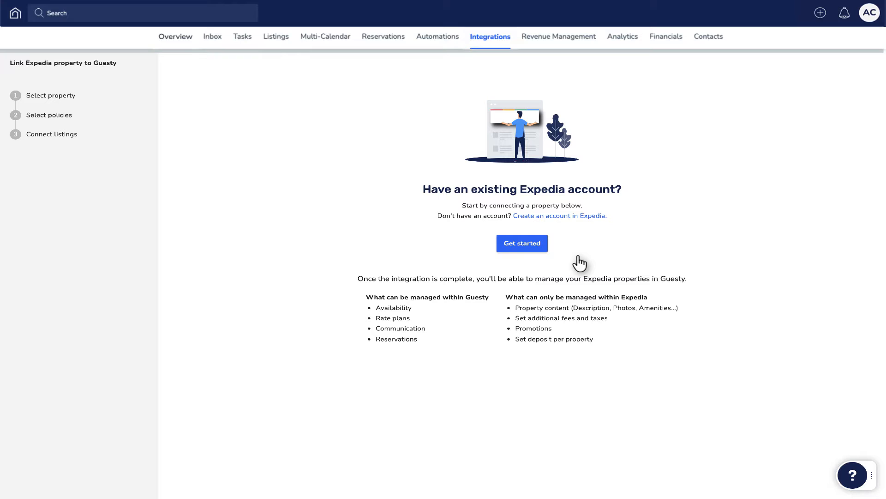
mouse_move(522, 243)
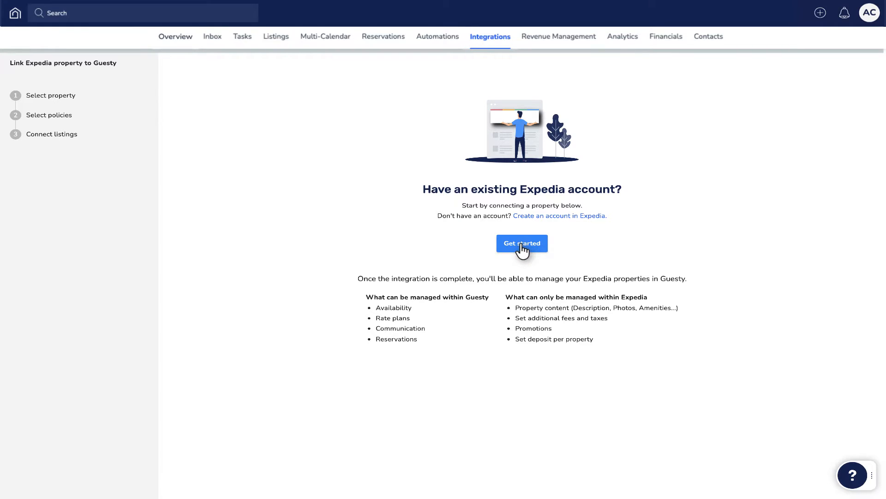
left_click(522, 243)
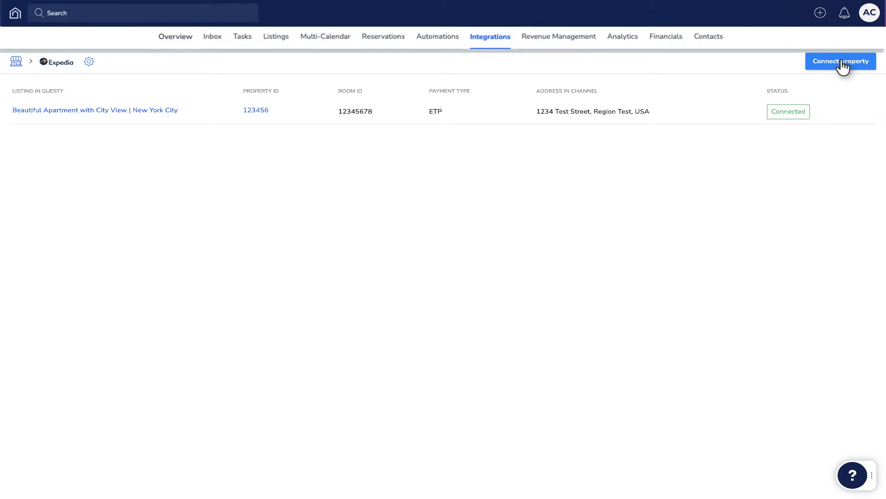
Step: Start linking a new Expedia property with Expedia Property ID 123456
left_click(840, 61)
type("123456")
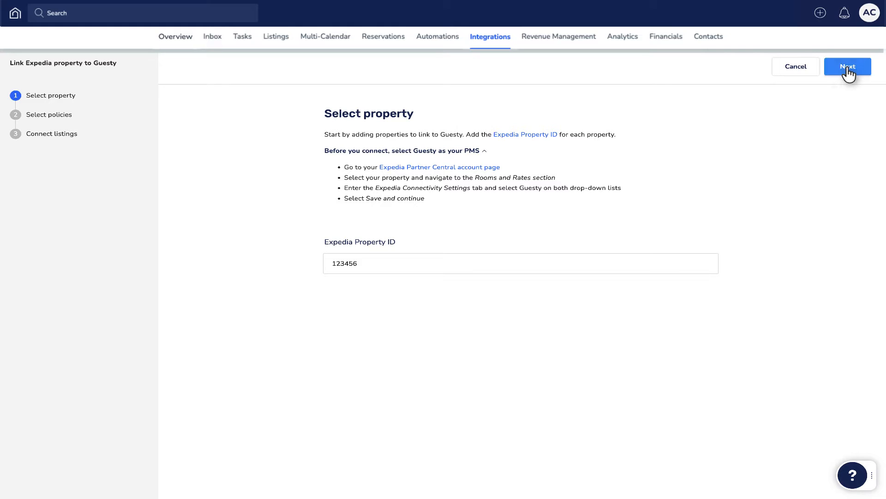
Step: Set the default rate plan to Moderate - 7 days with cancellation fee 50 and meals included, then continue
left_click(847, 66)
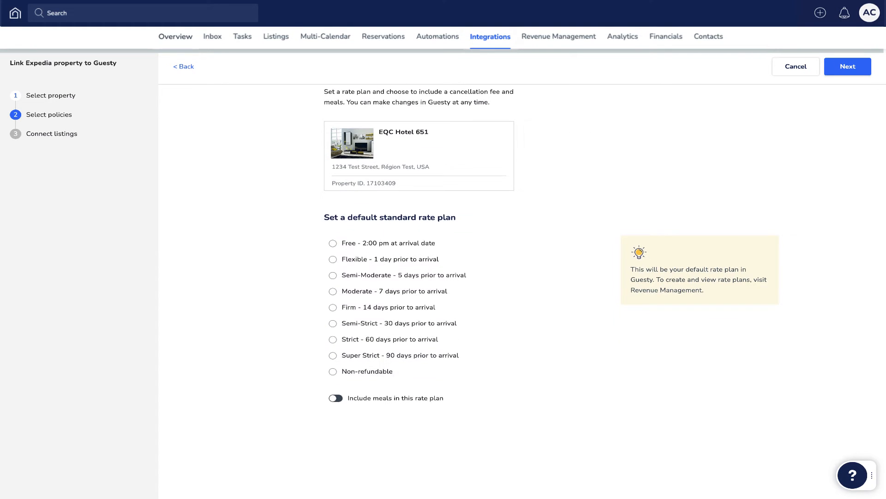
left_click(336, 398)
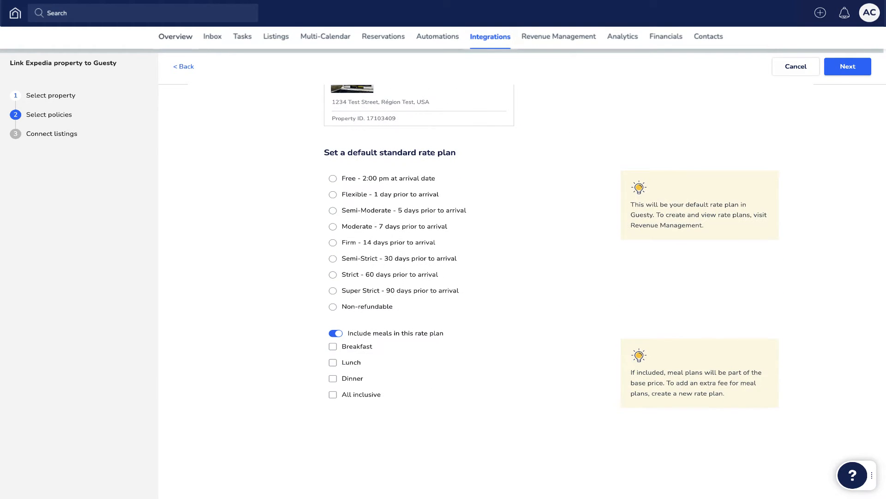
left_click(333, 226)
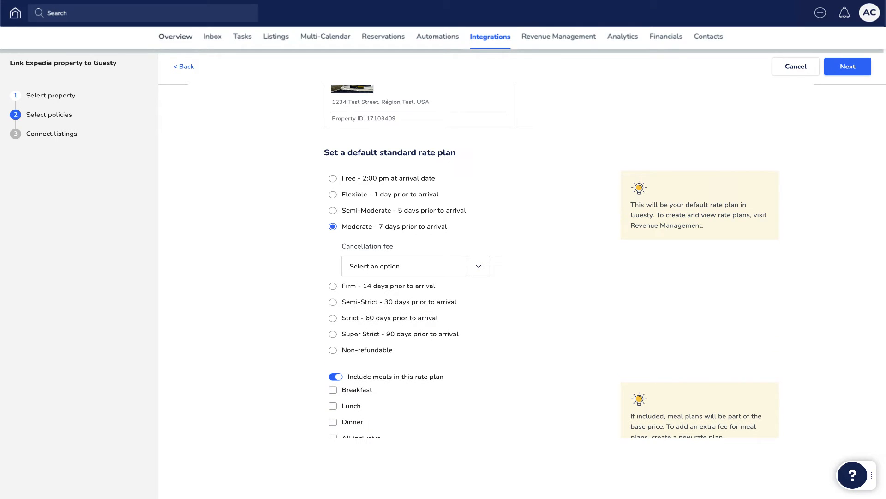
type("50")
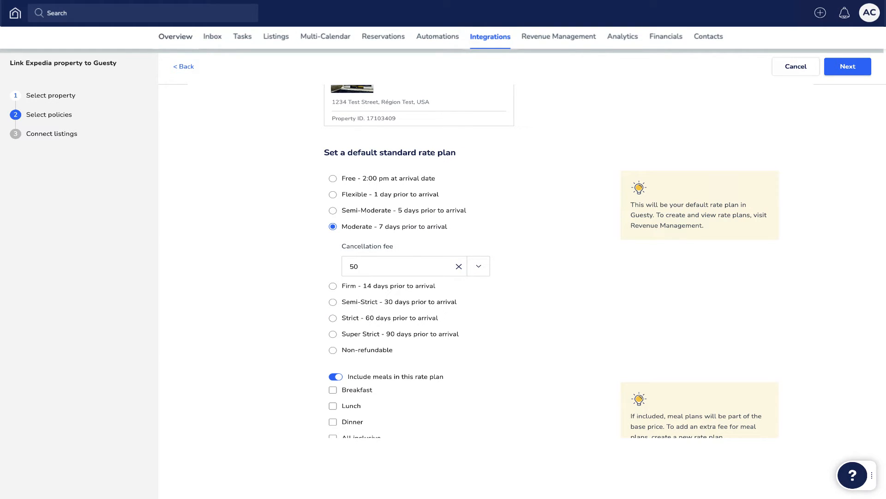
mouse_move(847, 66)
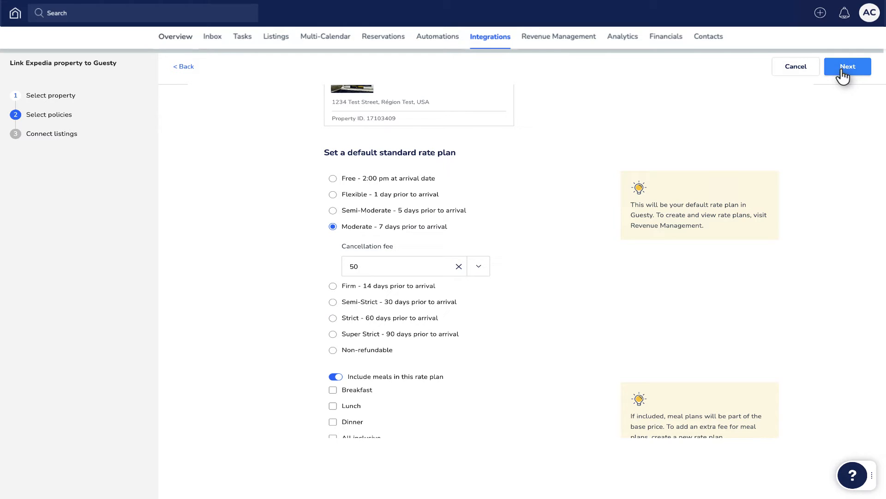
left_click(848, 66)
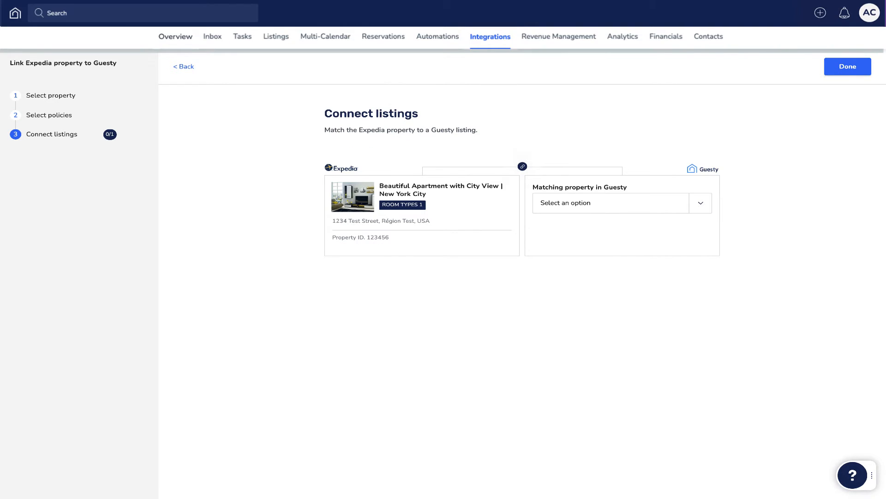
Step: Match the Expedia apartment to the Beautiful Apartment listing in Guesty and connect it
left_click(611, 203)
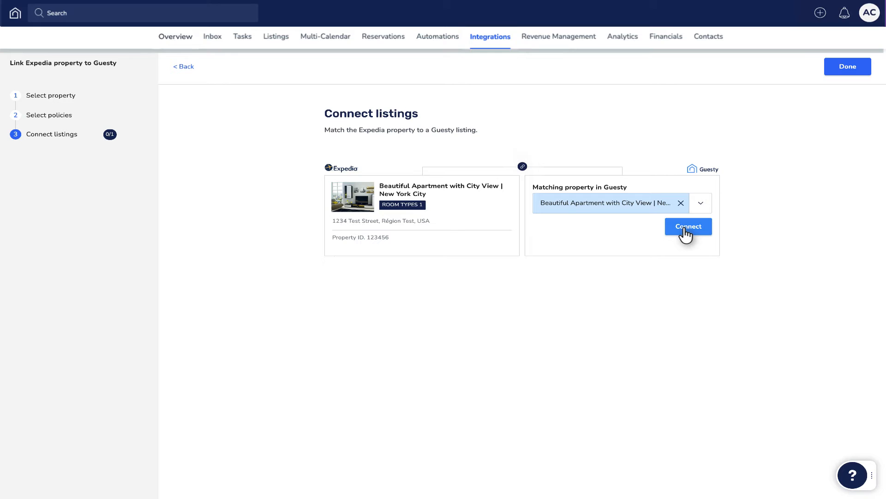
left_click(689, 226)
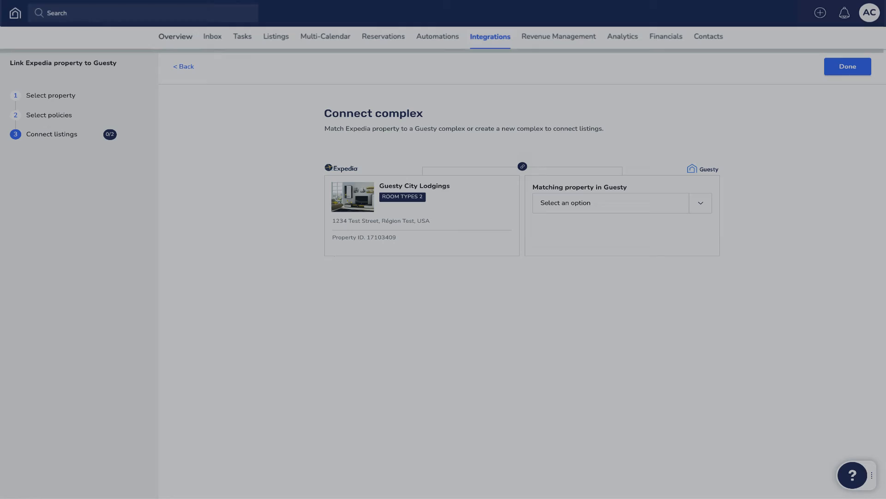
Step: Connect Guesty City Lodgings as the complex and link its room types to Traditional Cabin and Basic Apartment
left_click(611, 203)
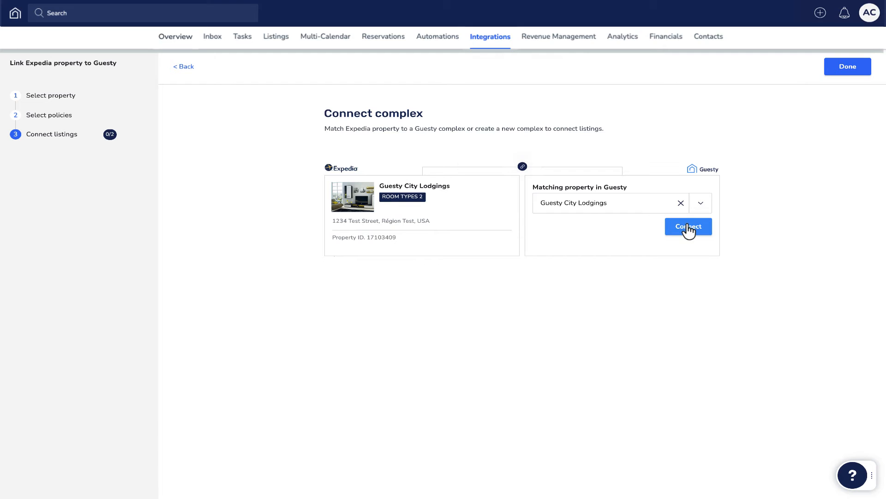
left_click(689, 226)
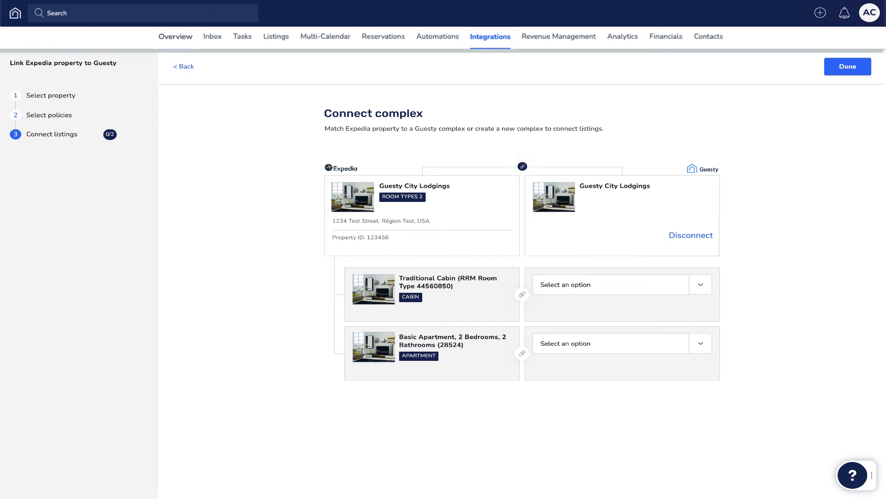
left_click(611, 284)
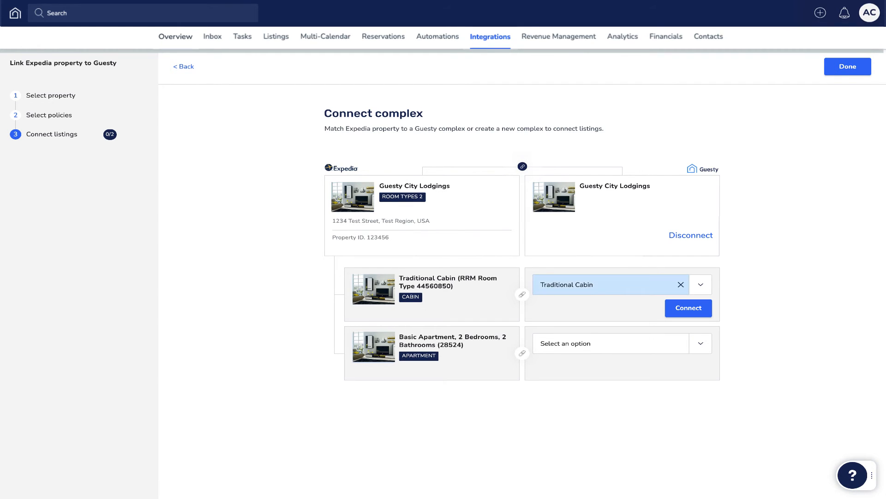
left_click(688, 307)
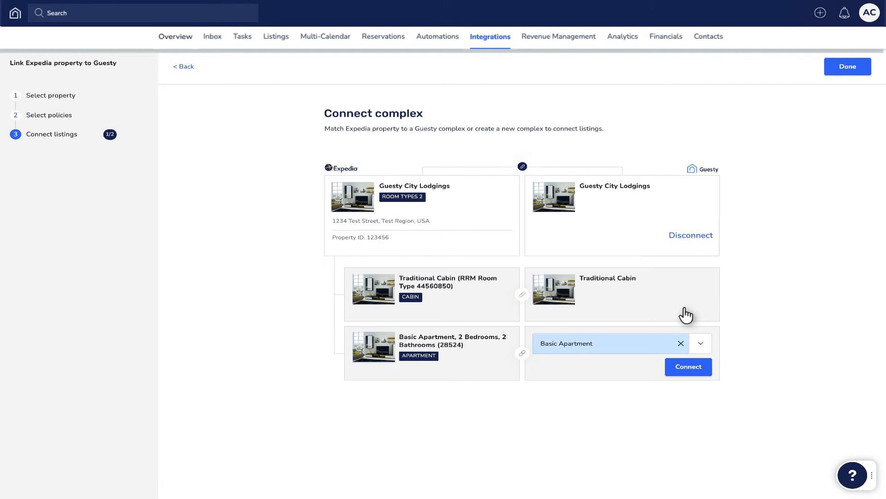
mouse_move(690, 368)
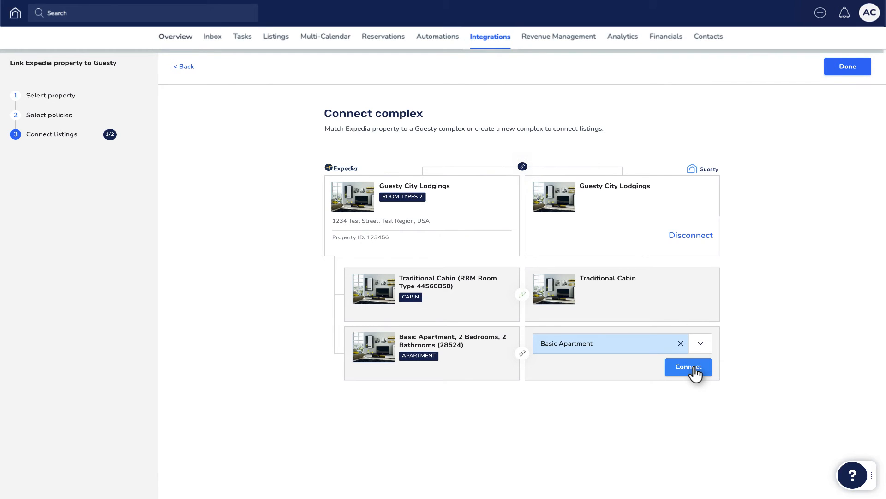
left_click(688, 366)
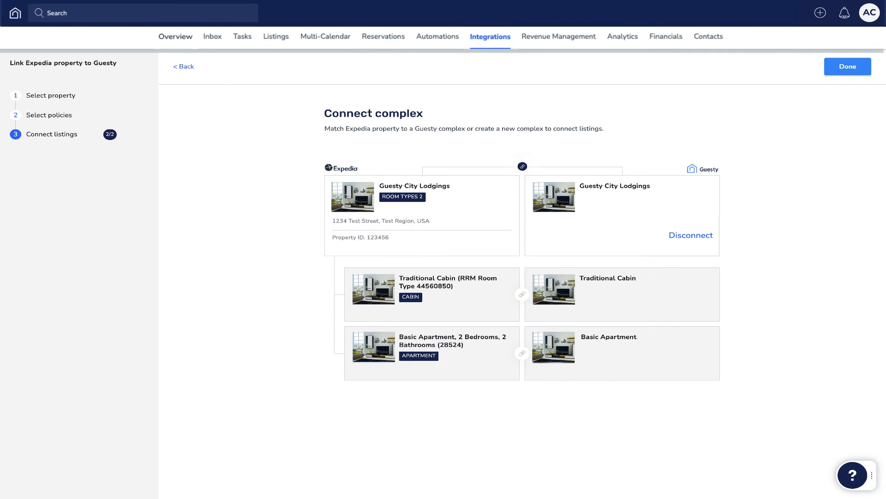
Step: Finish the linking setup with Done and move on to the Guesty Help Center
left_click(848, 67)
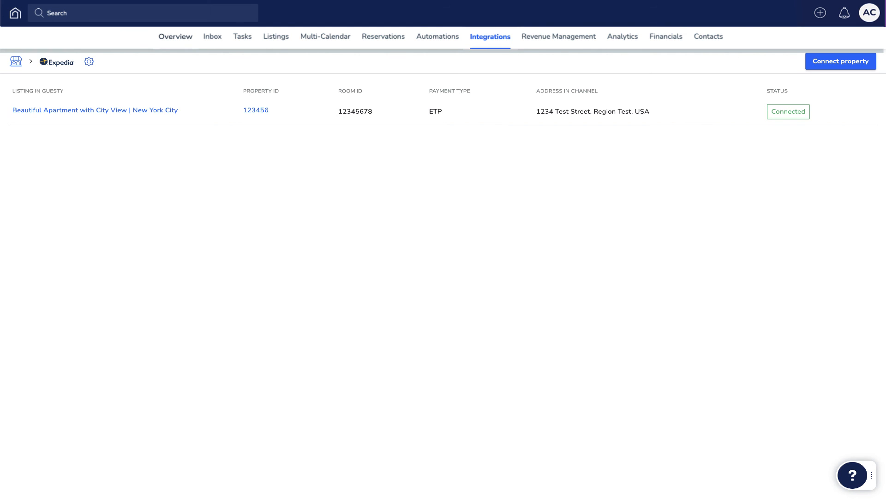
mouse_move(841, 61)
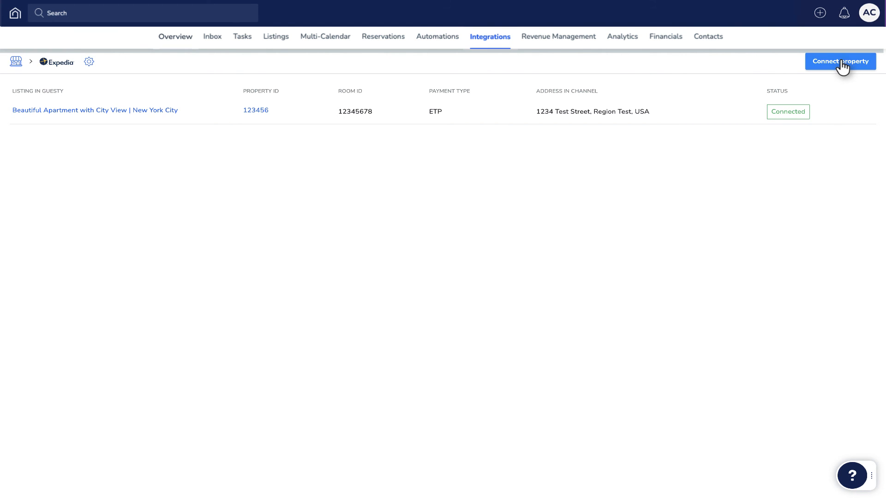
left_click(852, 474)
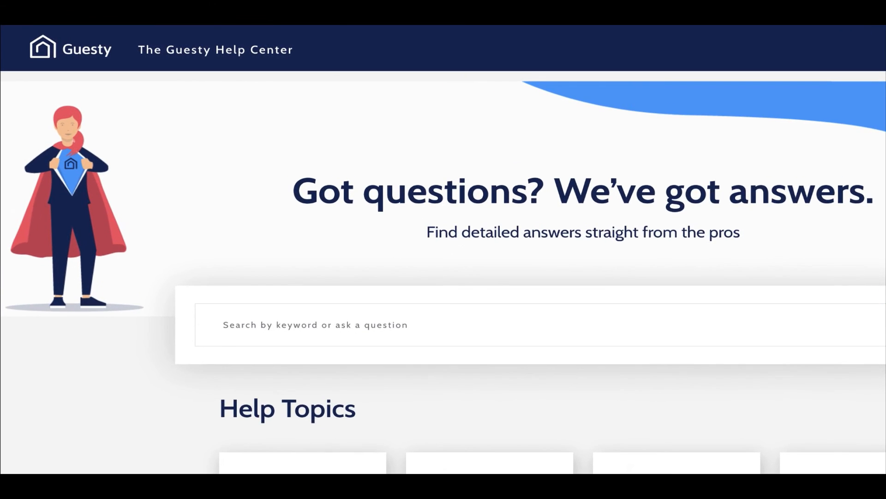
Step: Enter 'How to get started' in the Help Center search box
type("How to get s")
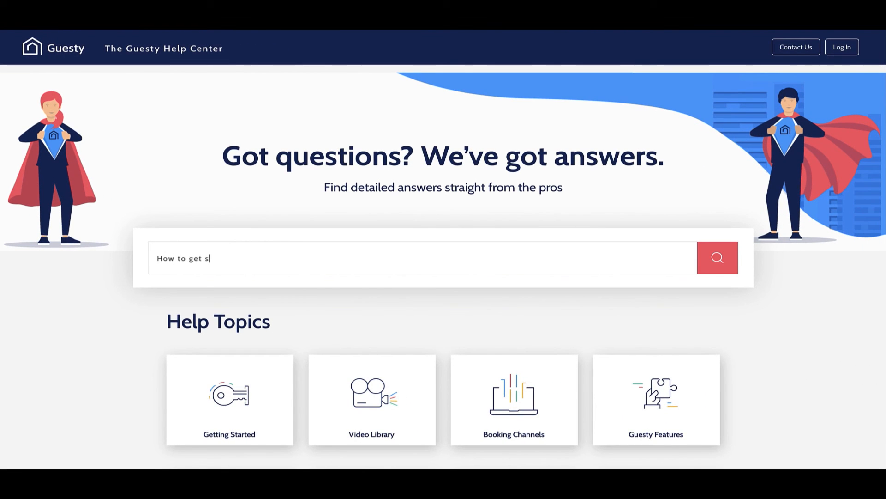
type("tarted")
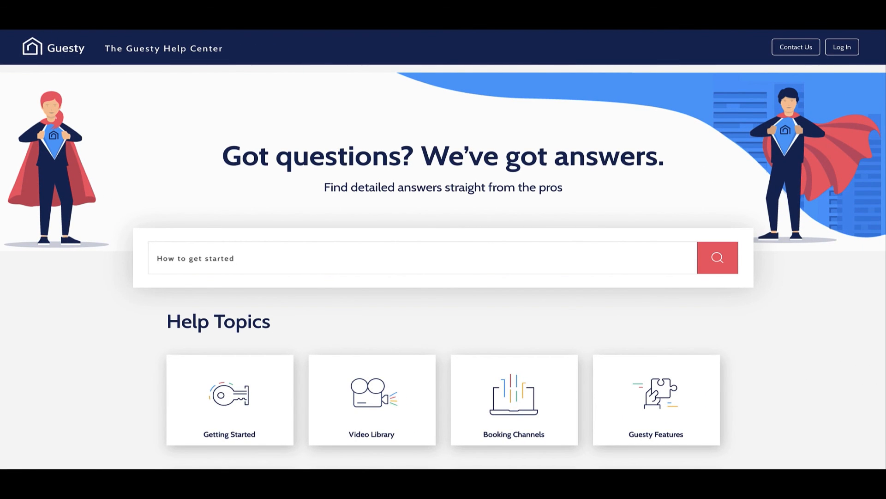